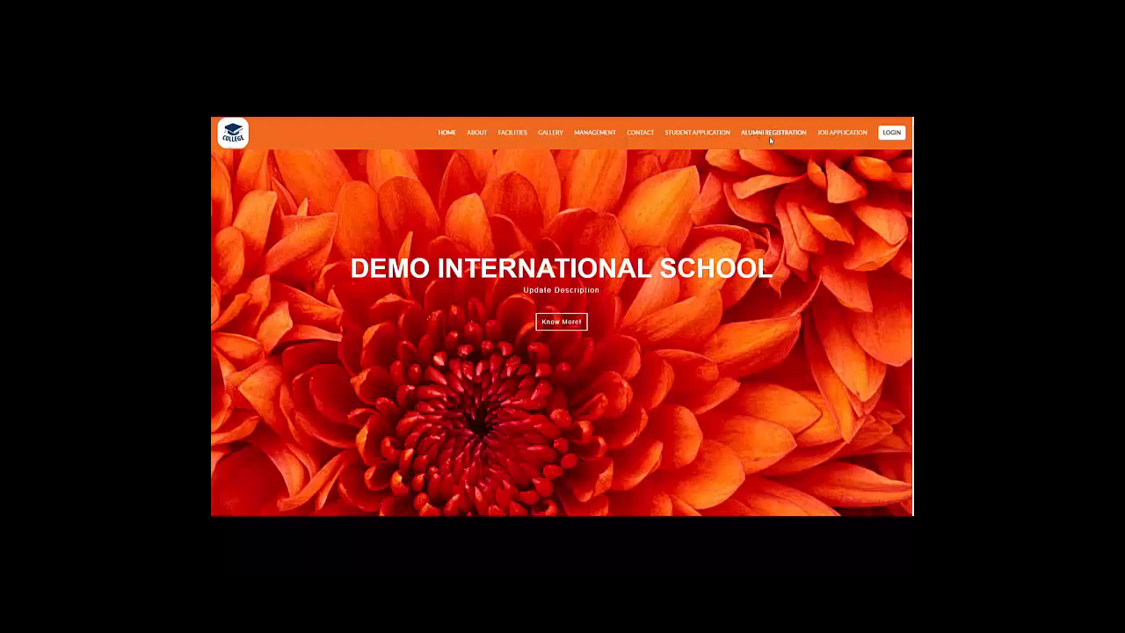
Open the Alumni Registration form from the home page's top navigation bar
left_click(773, 133)
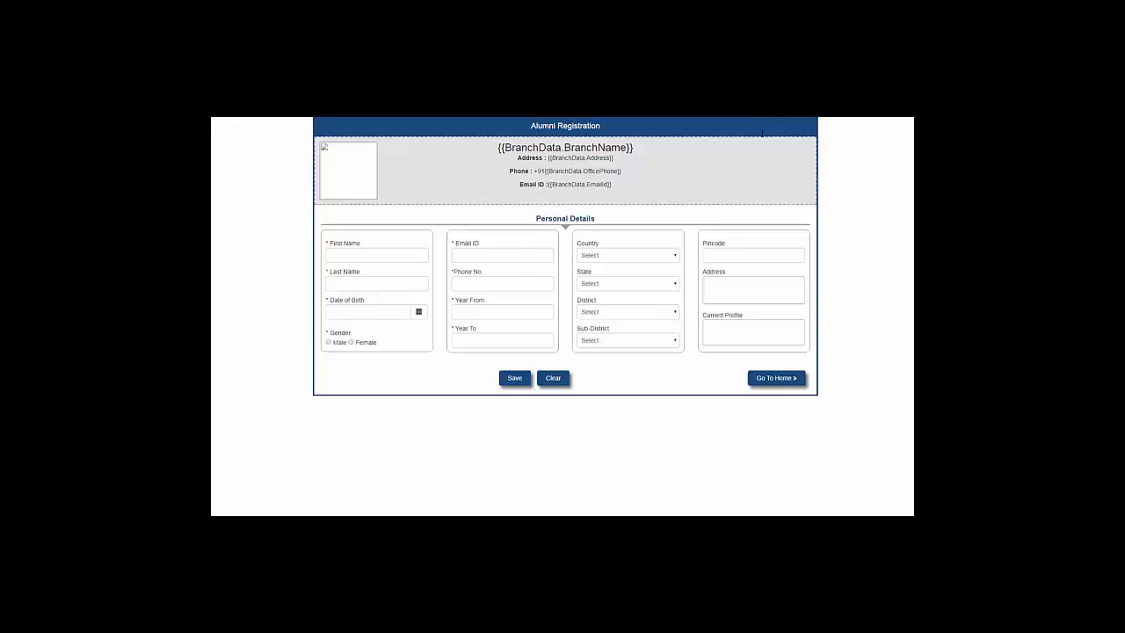